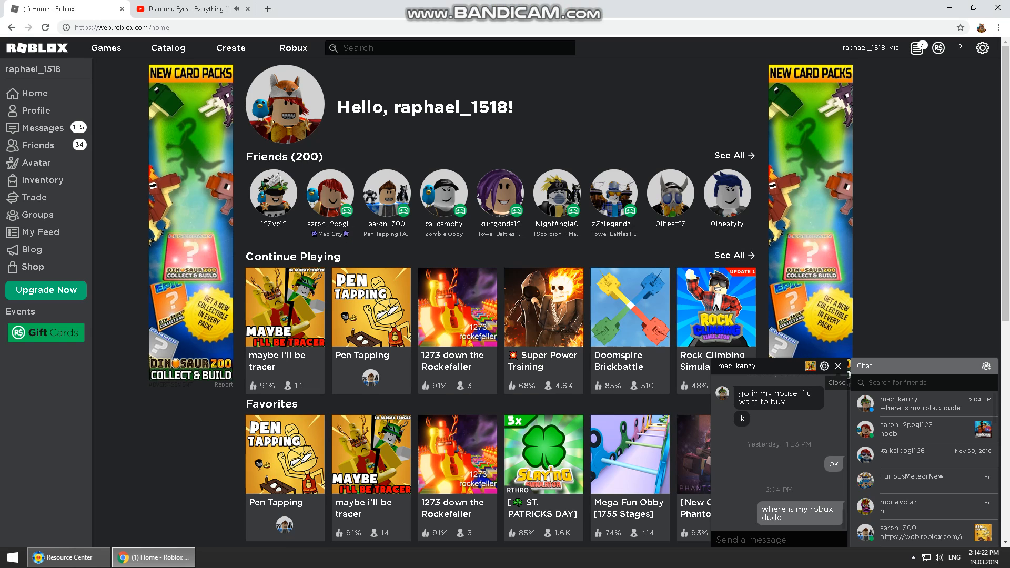
Close the open private chat conversation on the Roblox home page.
{"action": "left_click", "coordinate": [838, 366]}
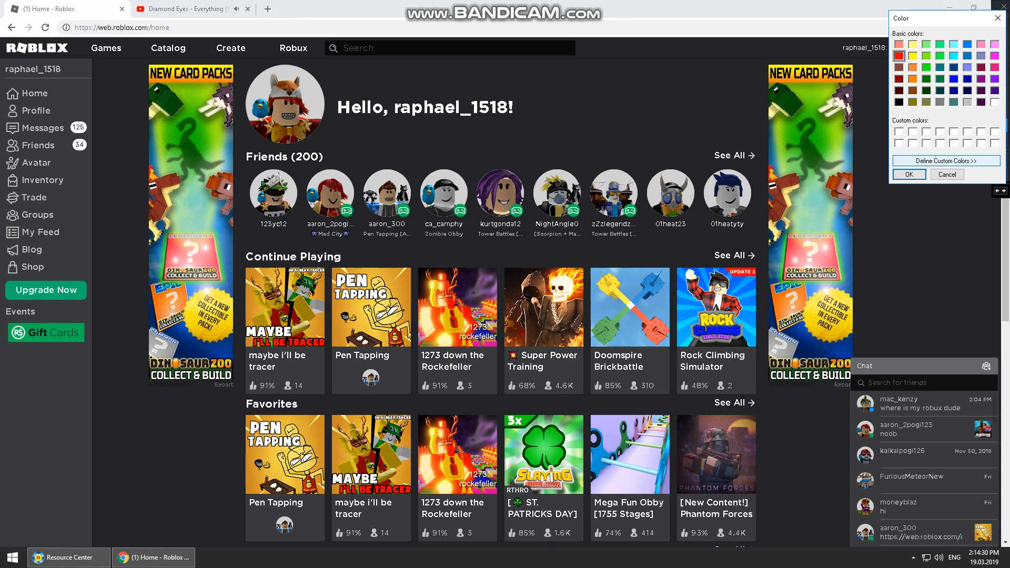
Confirm the drawing colour, caption the page 'guys its me Rap', then clear it.
{"action": "left_click", "coordinate": [899, 101]}
{"action": "type", "text": "hi"}
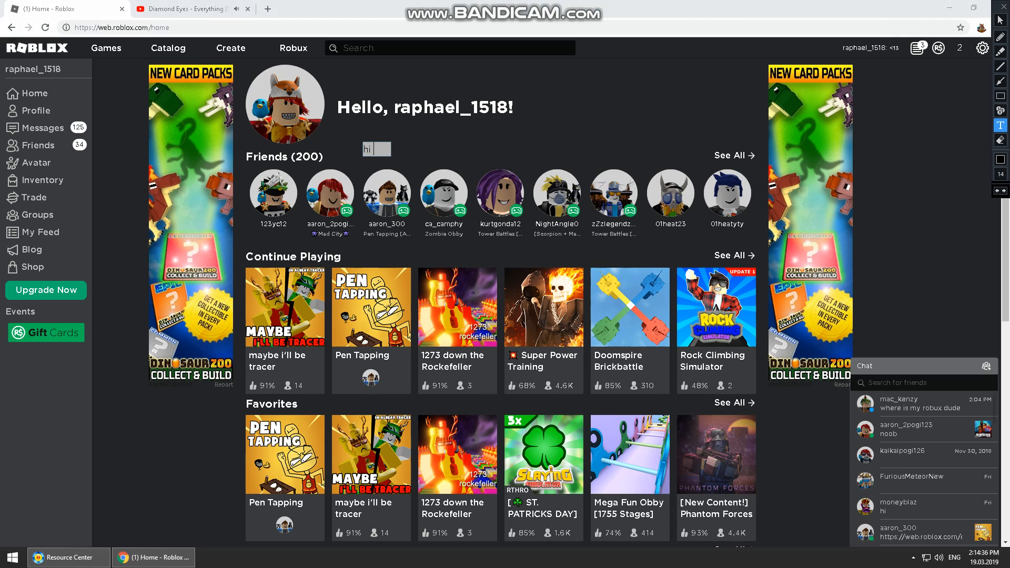
{"action": "type", "text": "guys"}
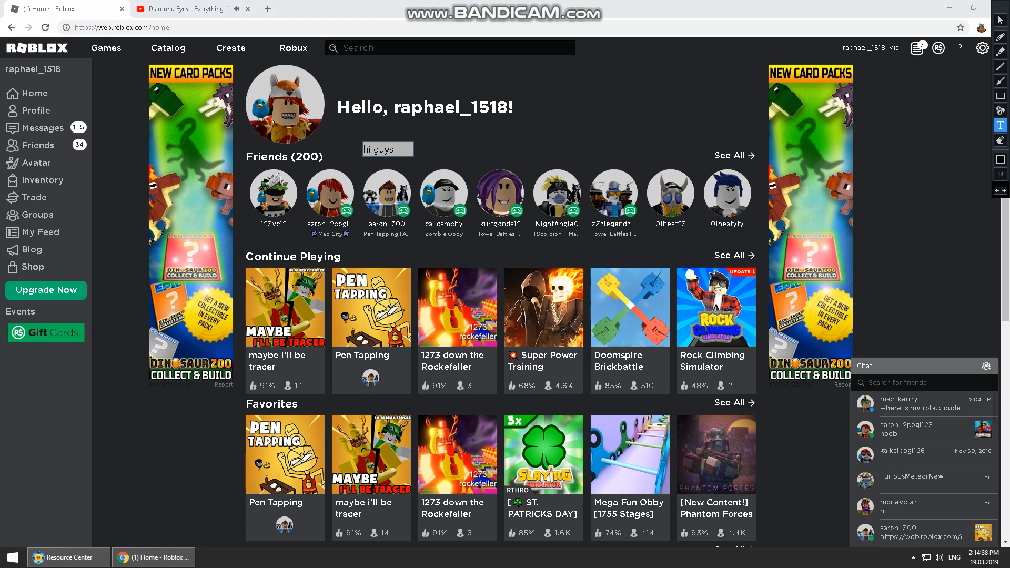
{"action": "type", "text": "its me"}
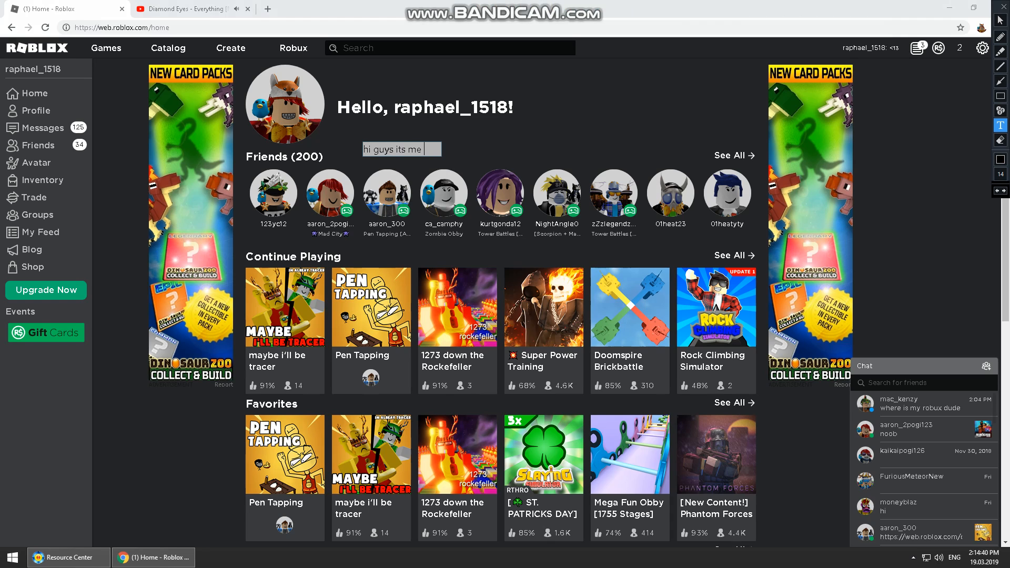
{"action": "type", "text": "Raphael Playz!"}
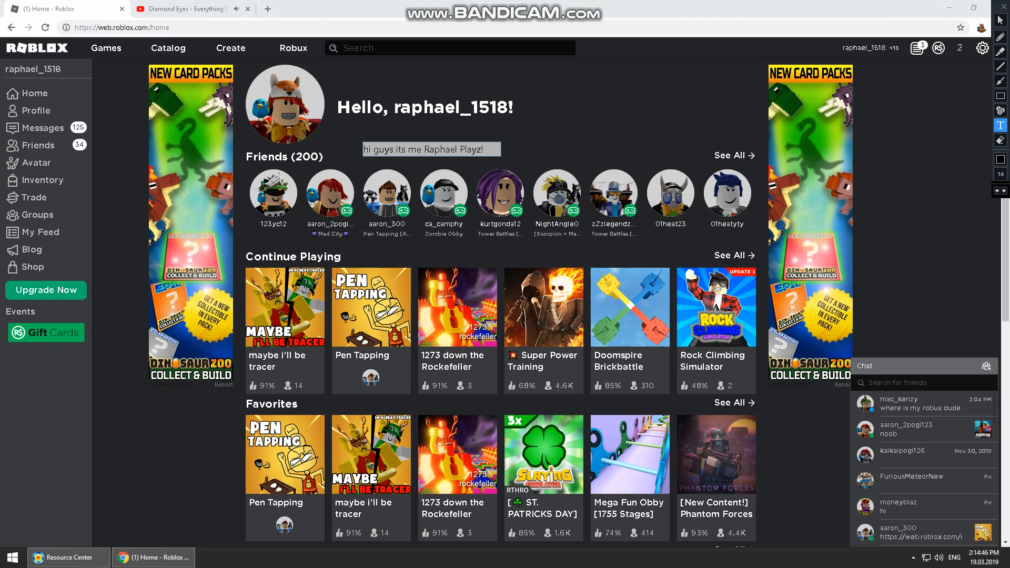
{"action": "key", "text": "Backspace"}
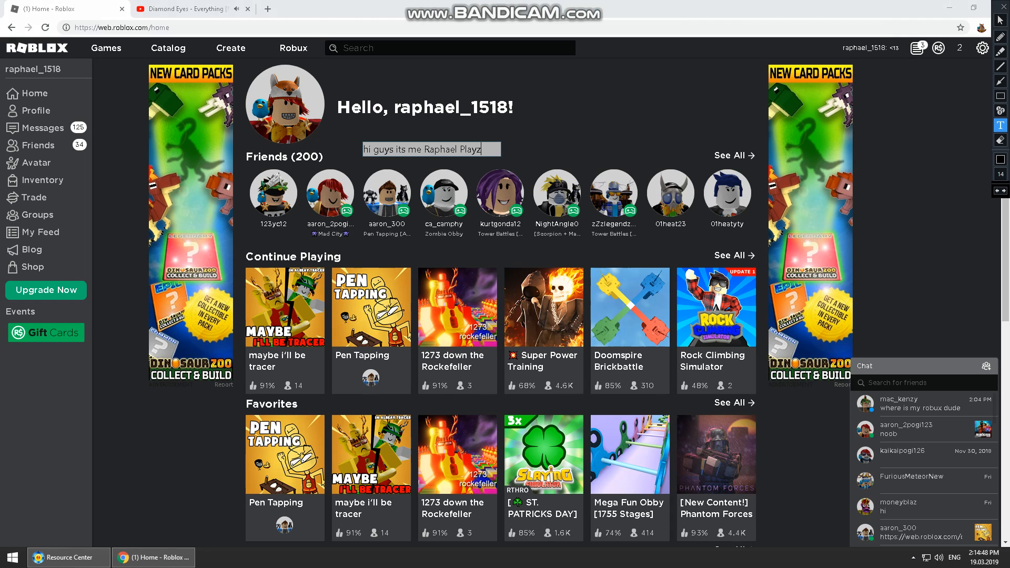
{"action": "key", "text": "backspace"}
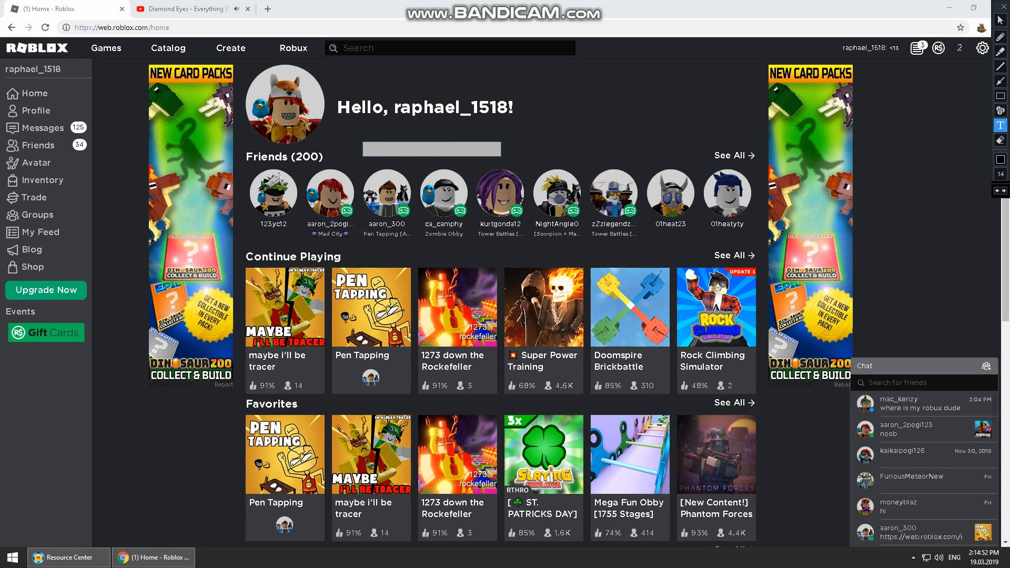
Caption the page 'so i show you the Glitch Event in roblox', then clear it.
{"action": "type", "text": "so i sh"}
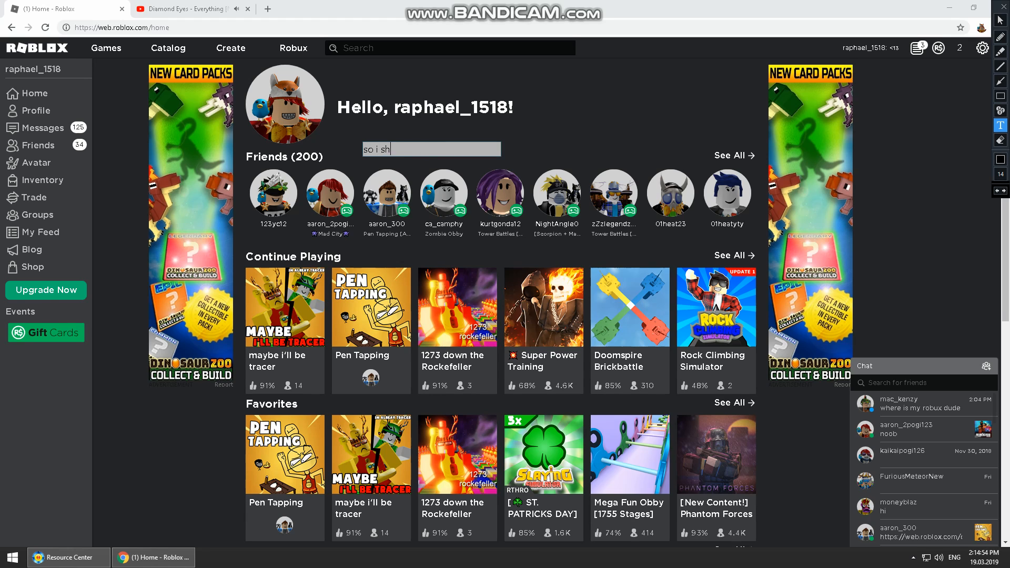
{"action": "type", "text": "ow you"}
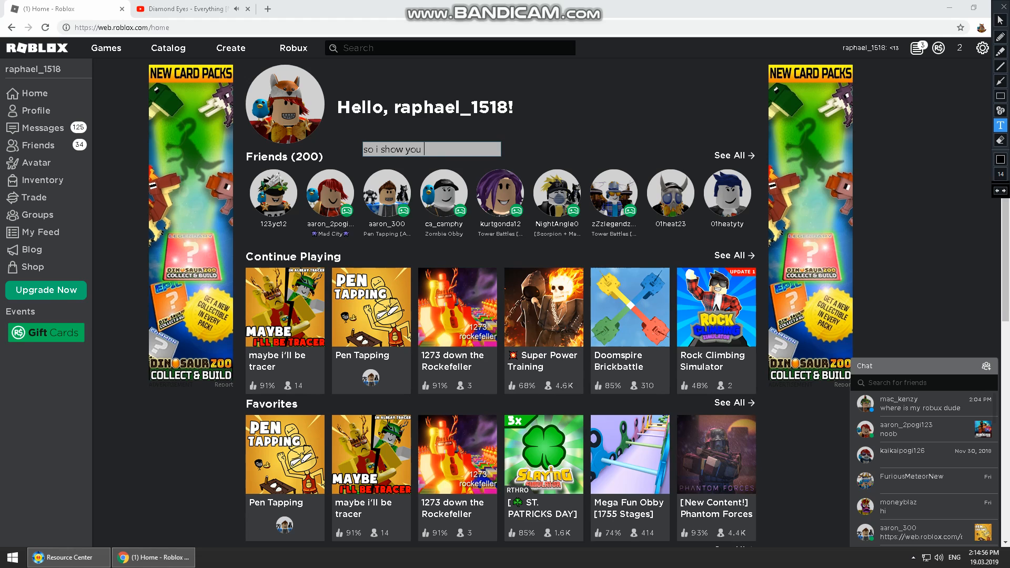
{"action": "type", "text": "the G"}
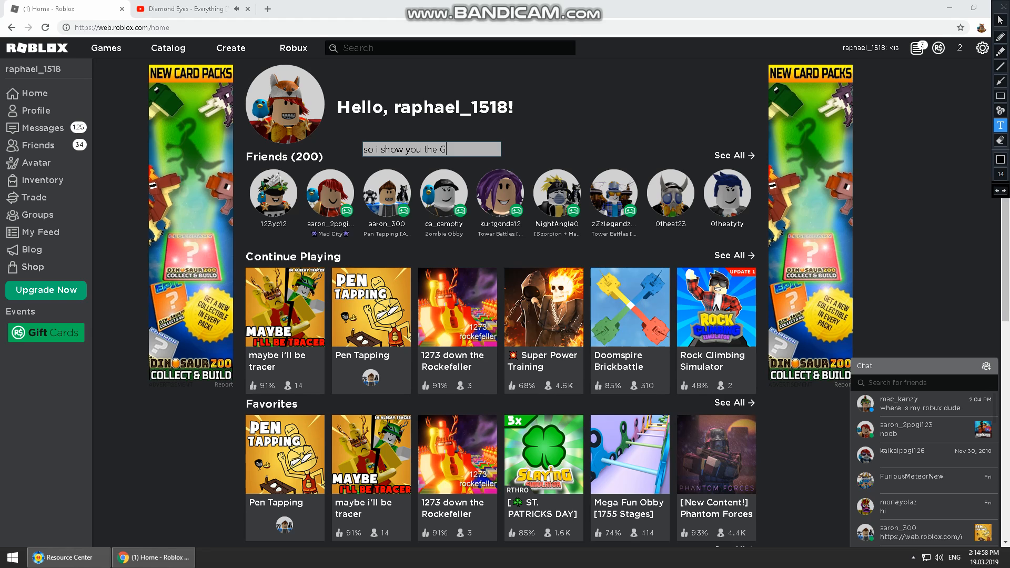
{"action": "type", "text": "lithc"}
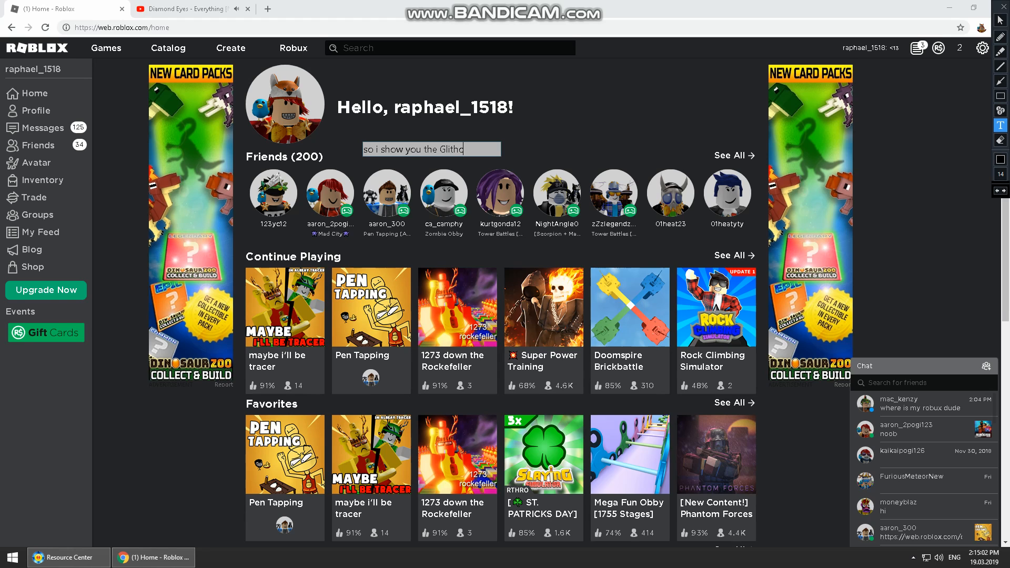
{"action": "key", "text": "Backspace"}
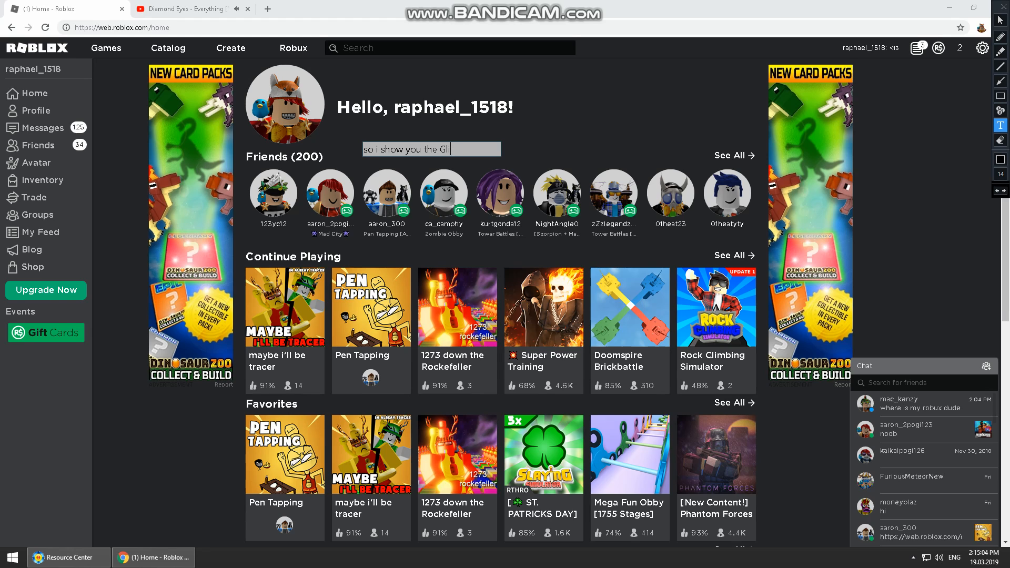
{"action": "type", "text": "tch"}
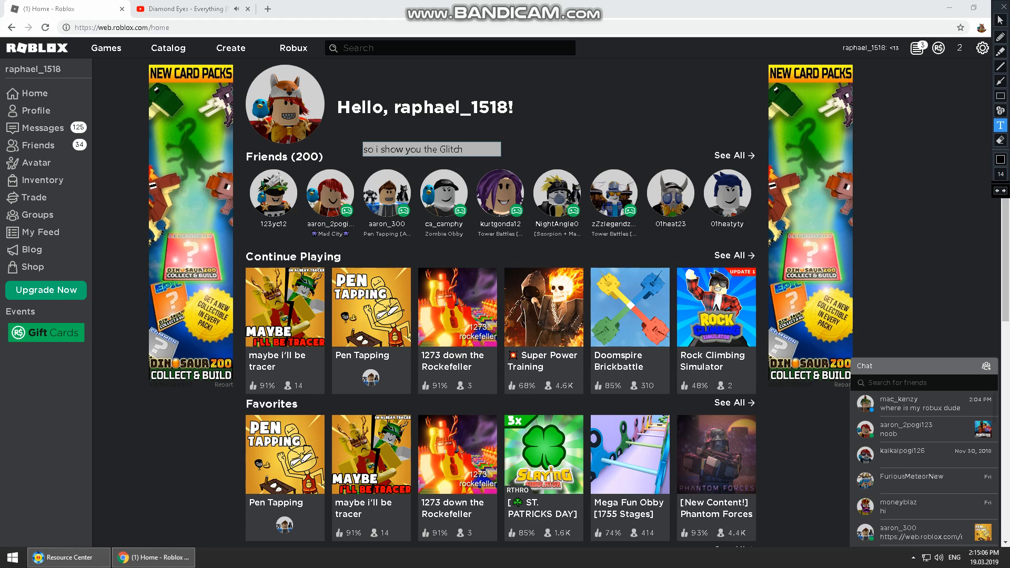
{"action": "type", "text": "E"}
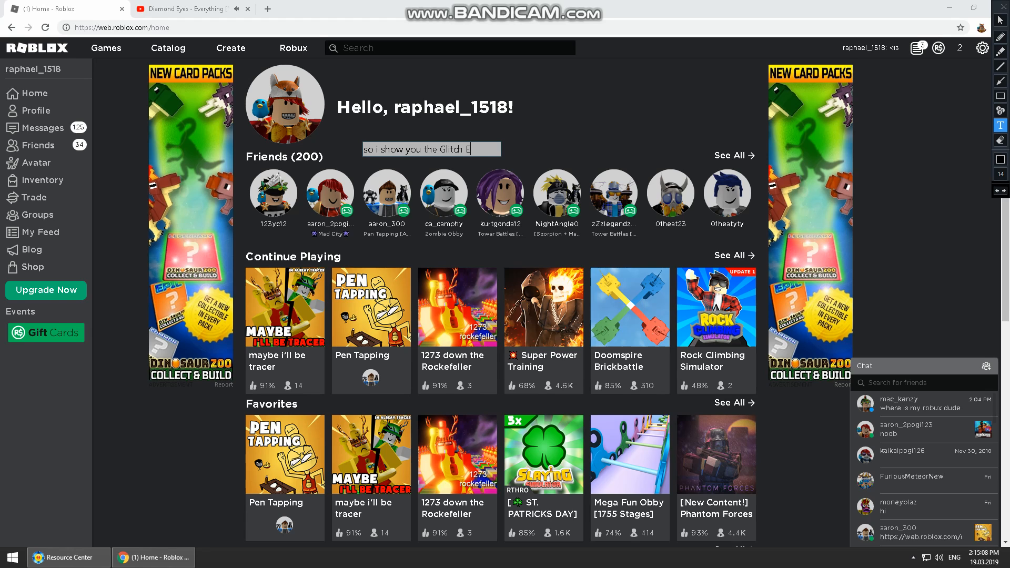
{"action": "type", "text": "vent in"}
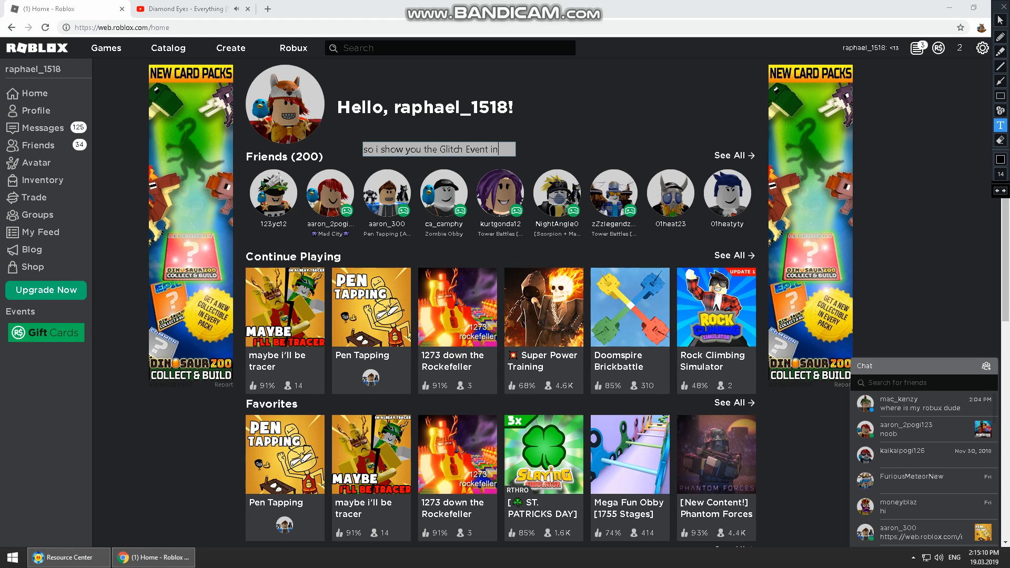
{"action": "type", "text": "roblox"}
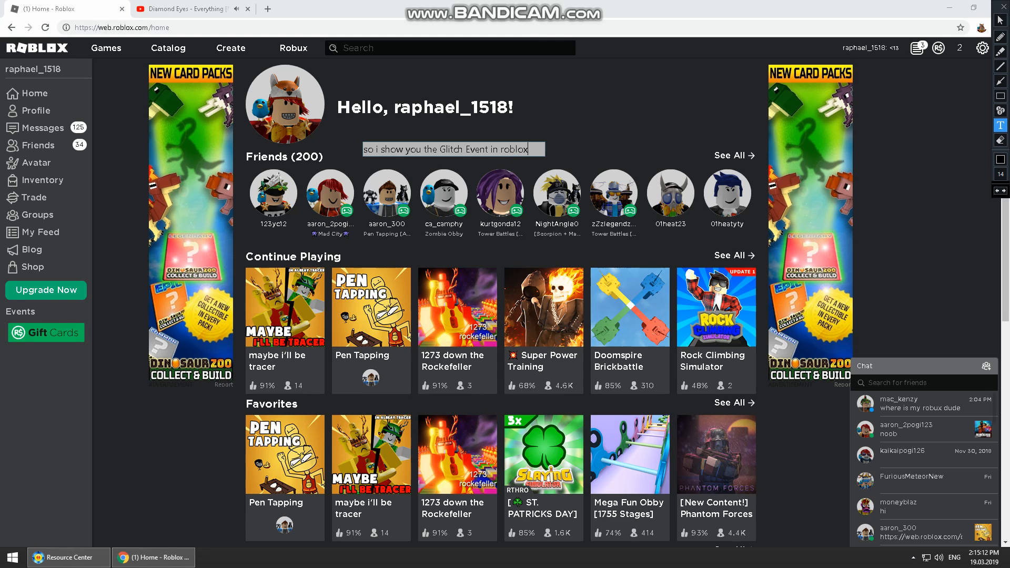
{"action": "key", "text": "backspace"}
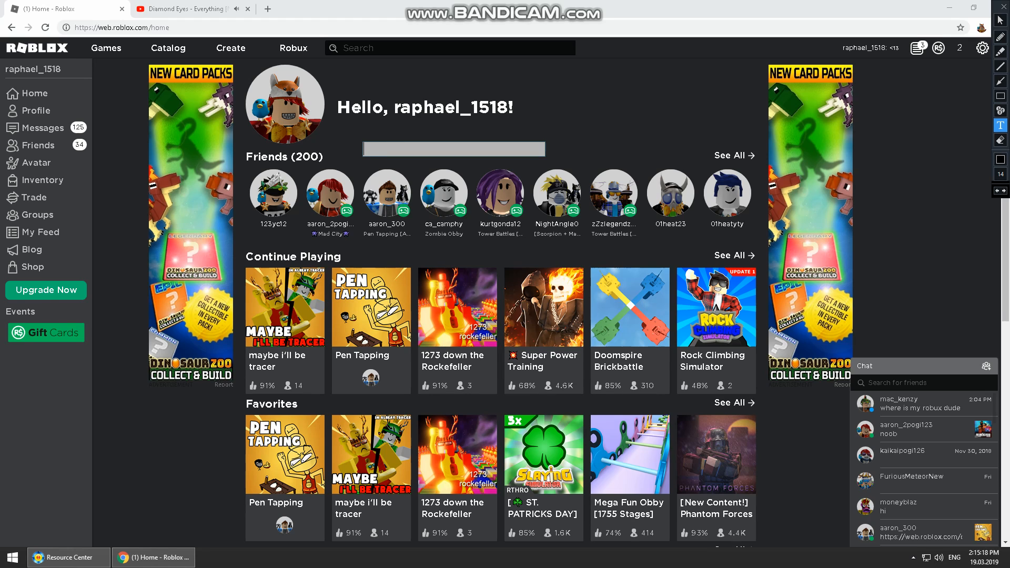
Caption the page 'First Subscribed My channel Guys'.
{"action": "type", "text": "First S"}
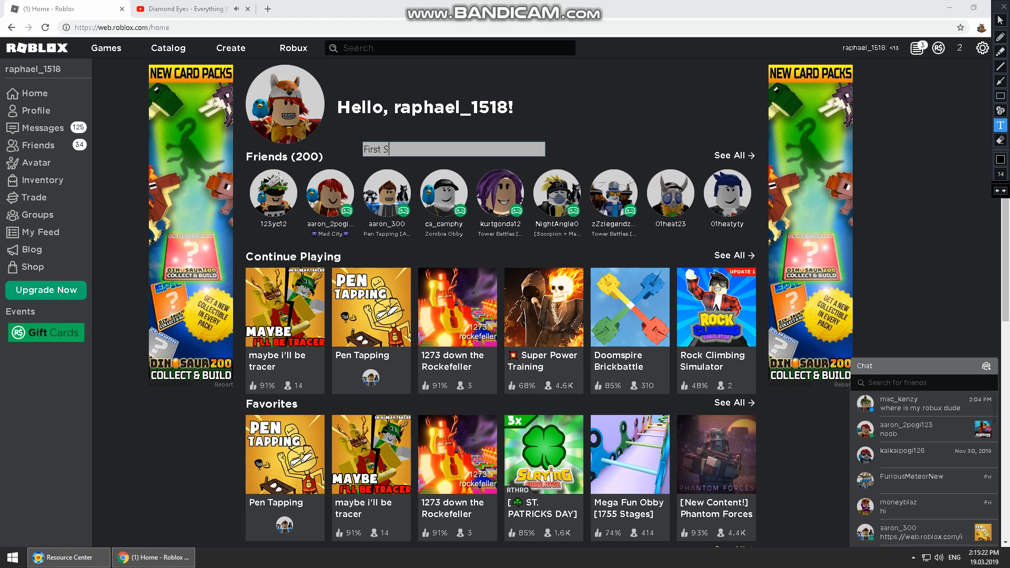
{"action": "type", "text": "ubscribed M"}
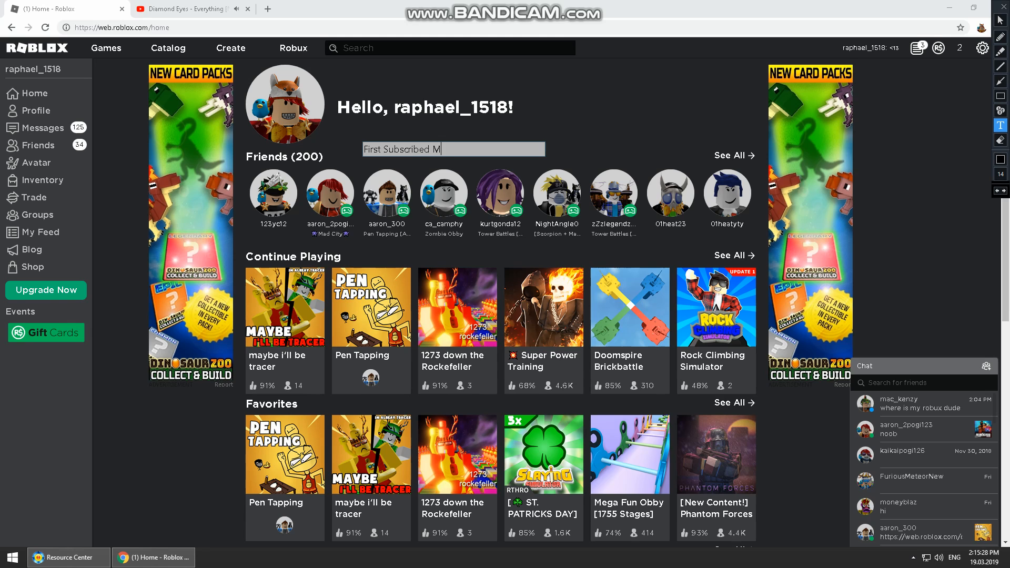
{"action": "type", "text": "y channel"}
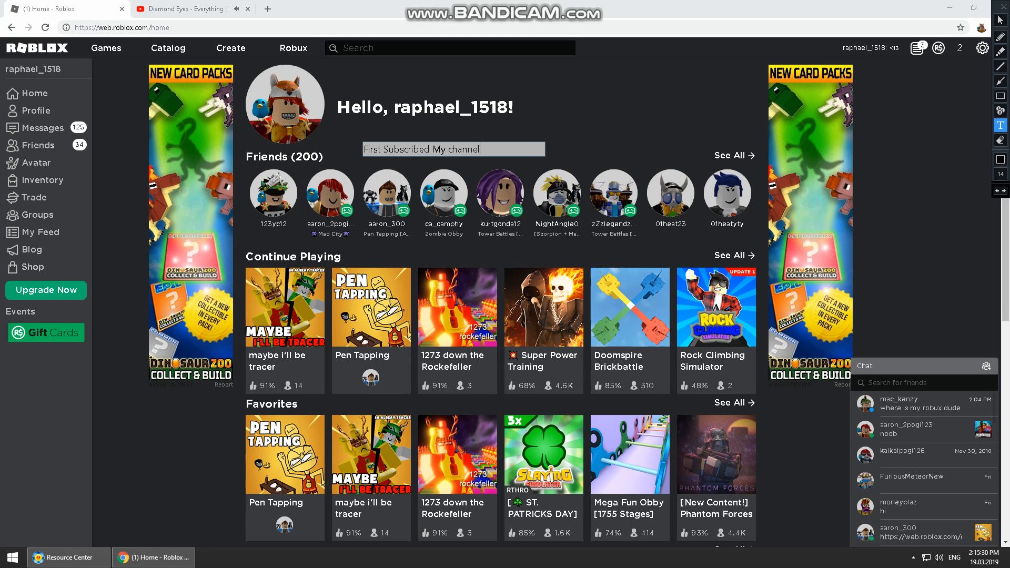
{"action": "type", "text": "Guys"}
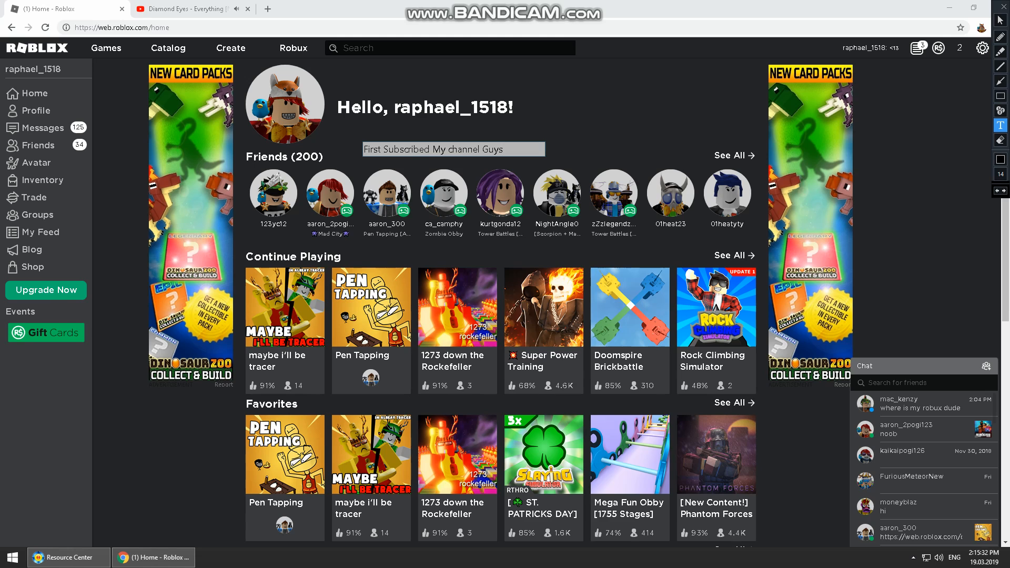
Start a fresh caption reading 'So Are you Ready', then clear it.
{"action": "left_click", "coordinate": [452, 148]}
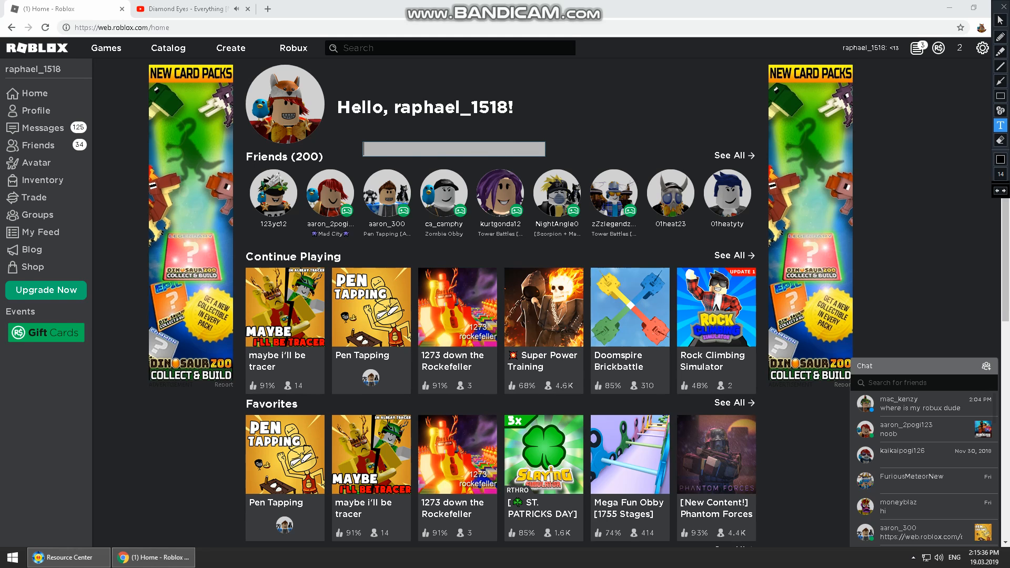
{"action": "type", "text": "So"}
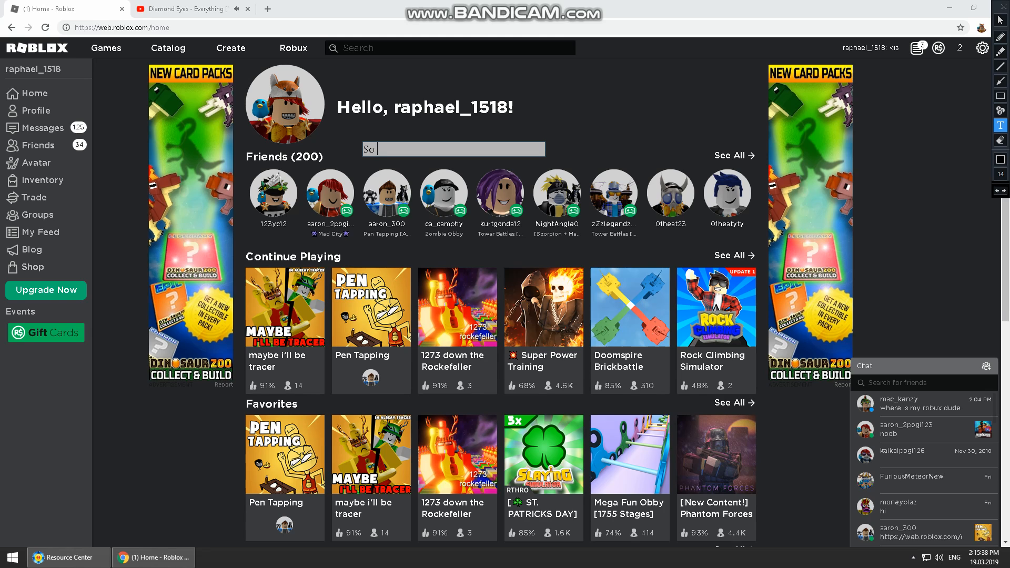
{"action": "type", "text": "Are"}
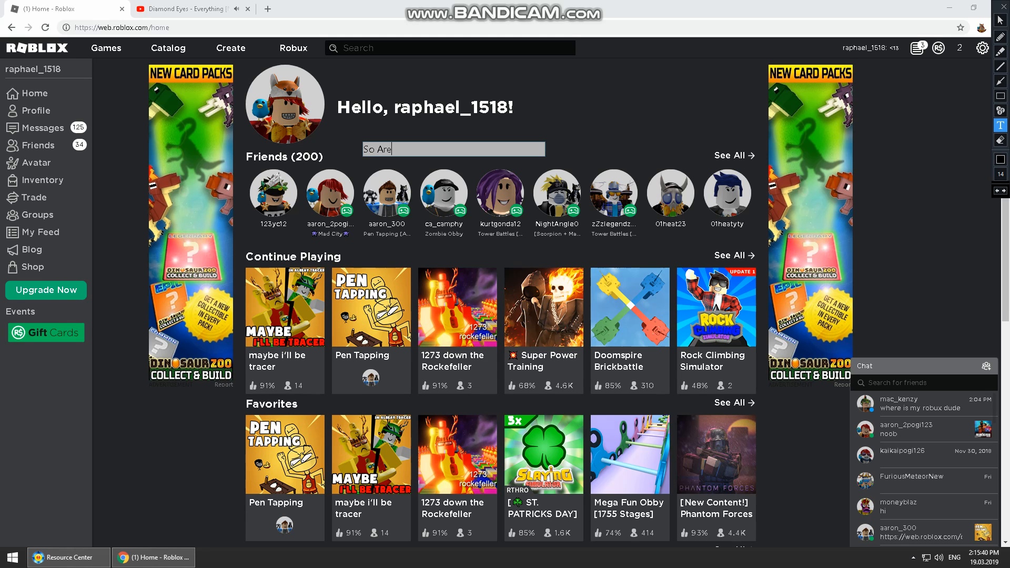
{"action": "type", "text": "you"}
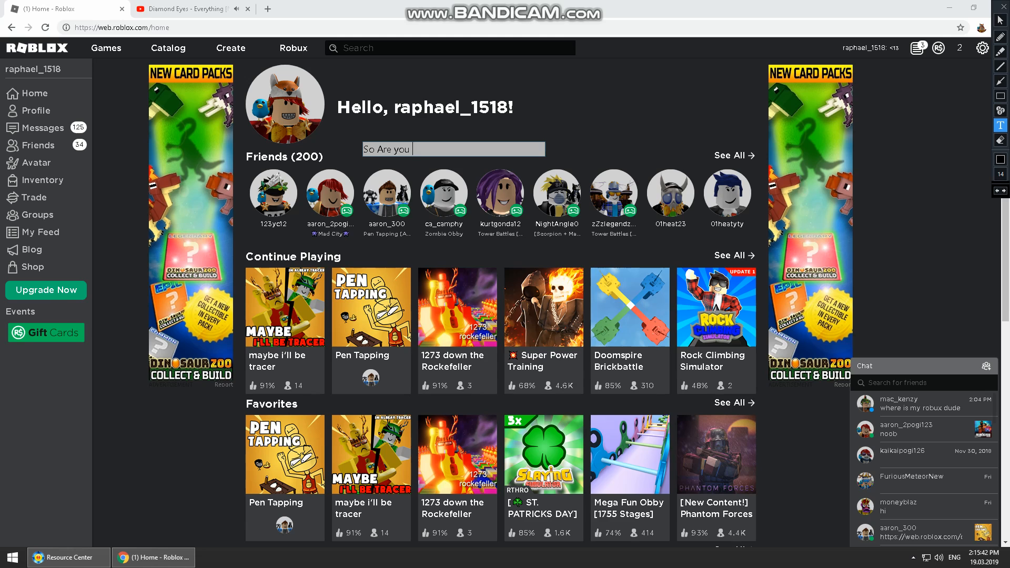
{"action": "type", "text": "Ready"}
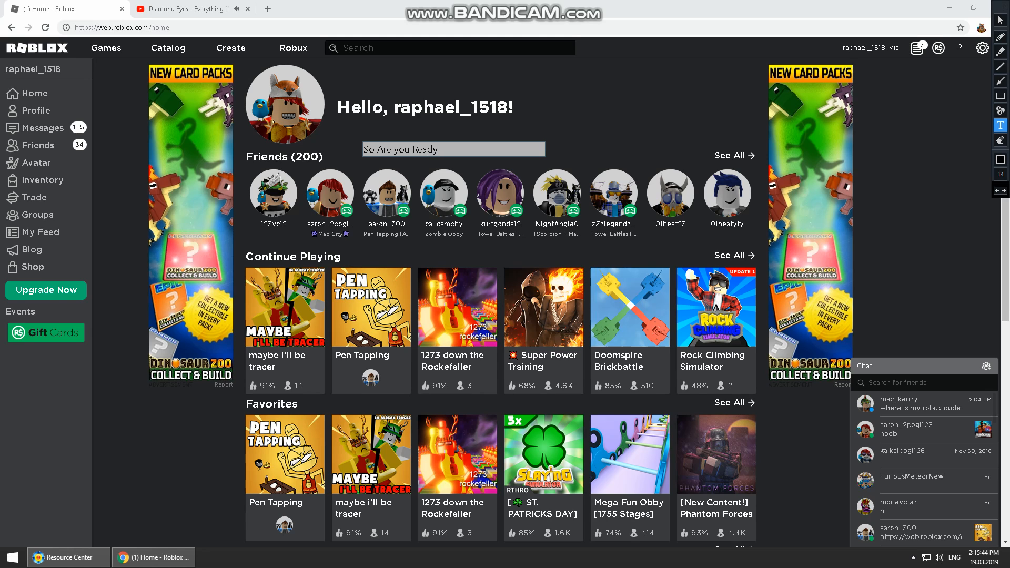
{"action": "key", "text": "Backspace"}
{"action": "type", "text": "u"}
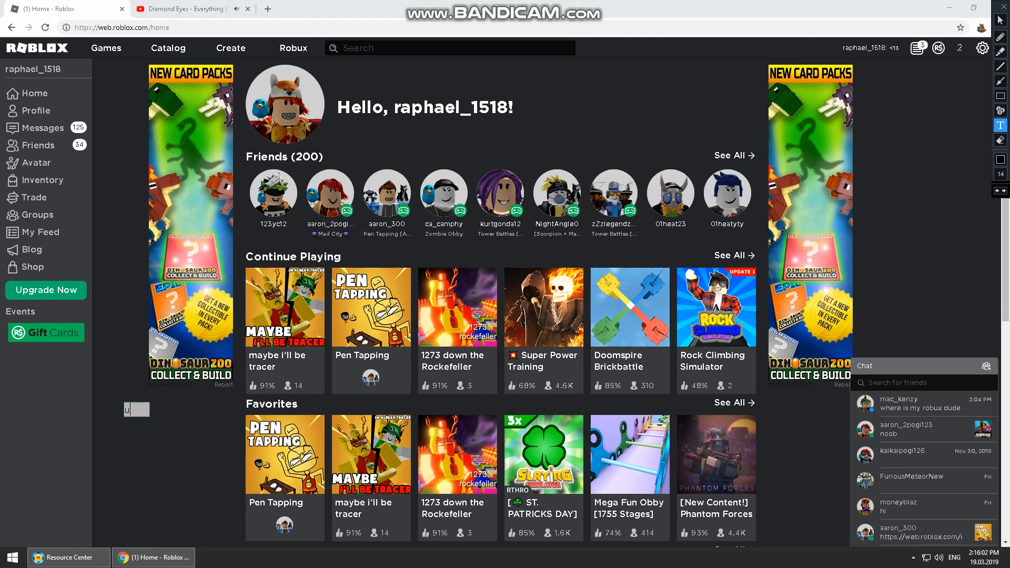
Caption the gift cards area 'Click Under this Gift Card', then clear it.
{"action": "type", "text": "nder"}
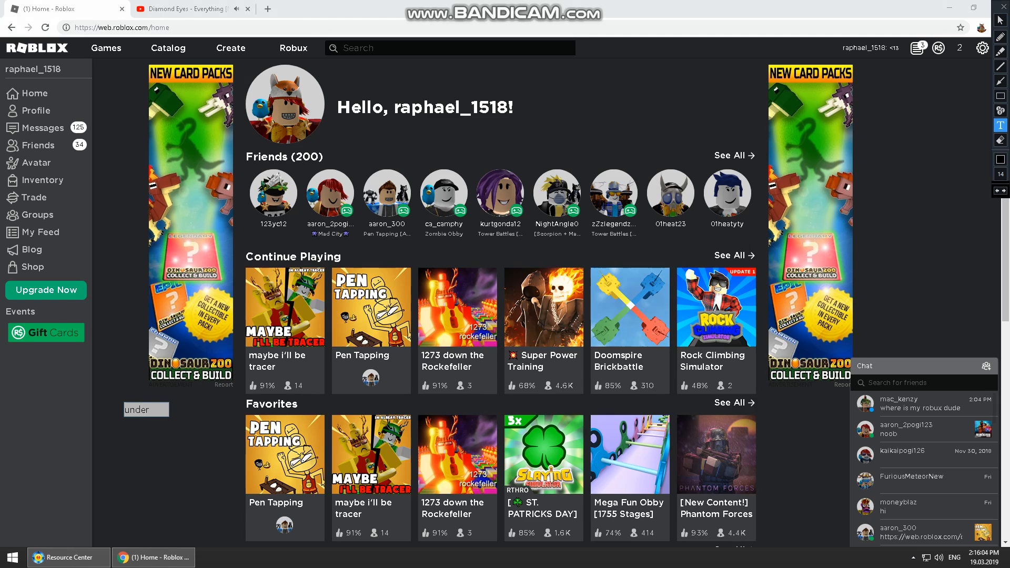
{"action": "type", "text": "this"}
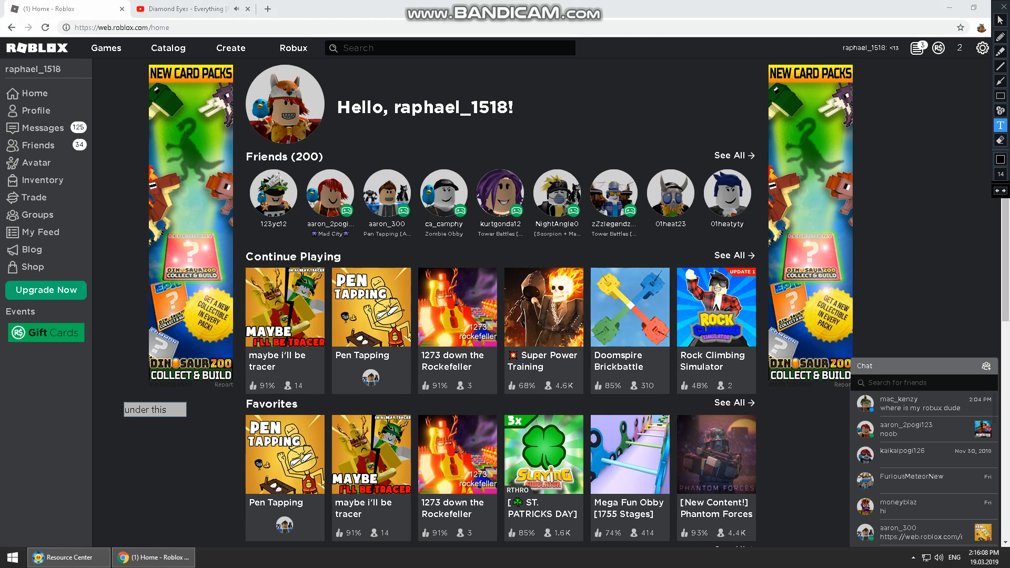
{"action": "type", "text": "Gif"}
{"action": "type", "text": "Click T"}
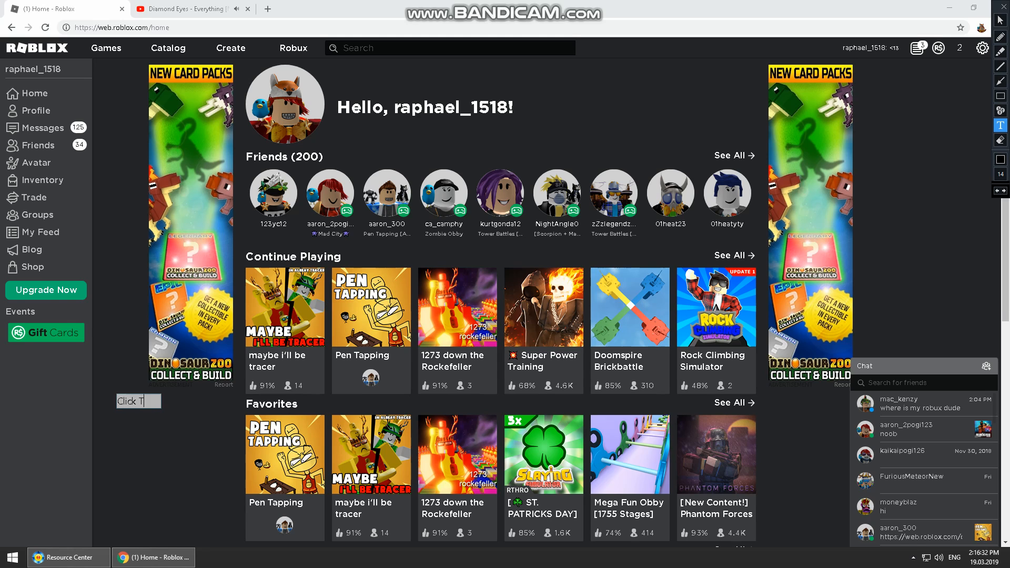
{"action": "type", "text": "his"}
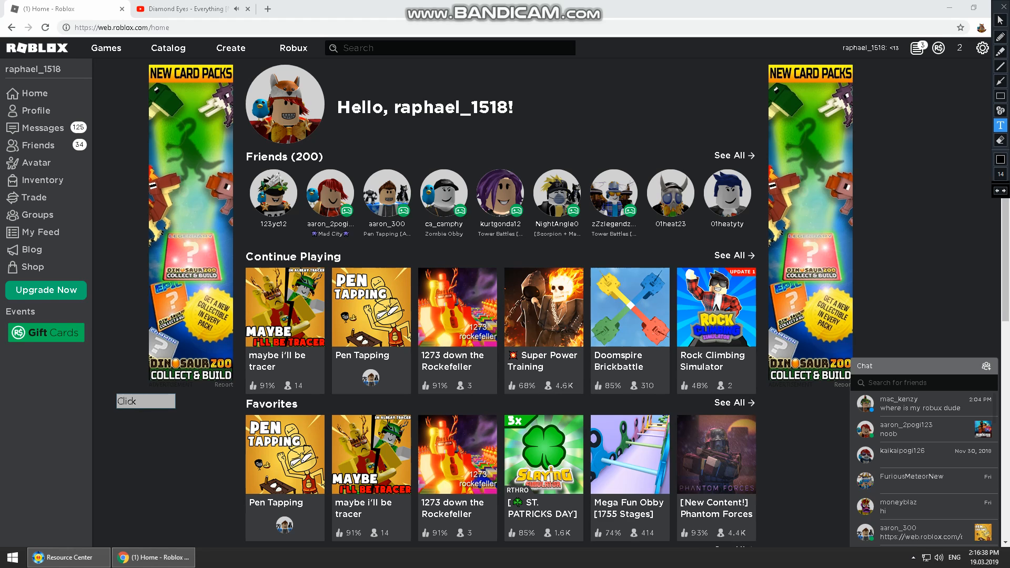
{"action": "type", "text": "Un"}
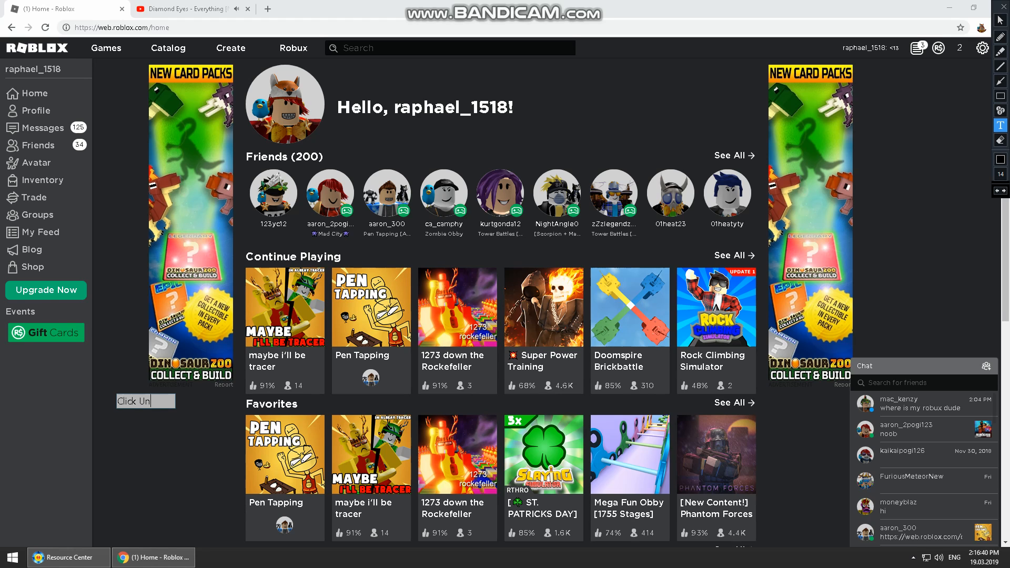
{"action": "type", "text": "der this"}
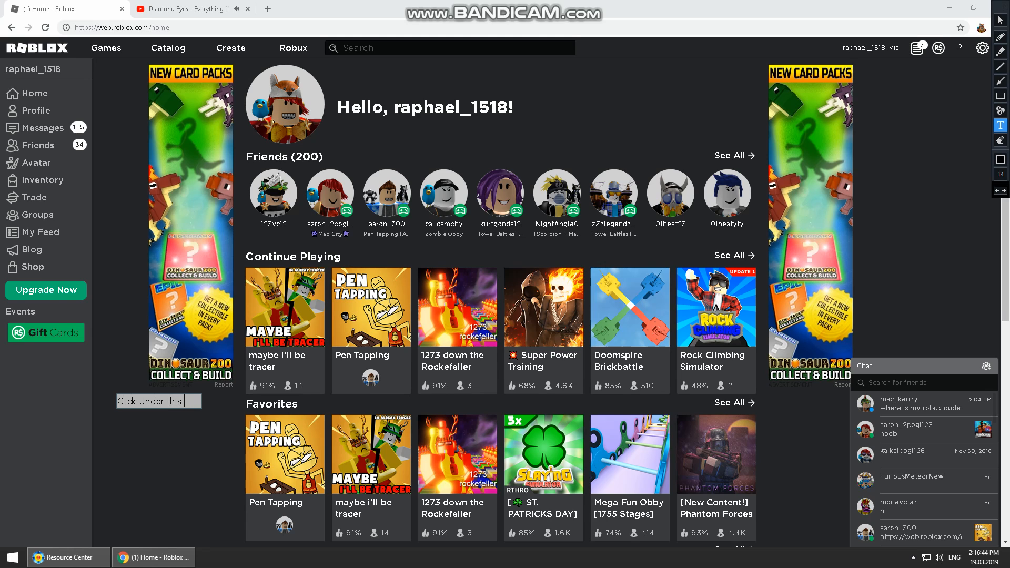
{"action": "type", "text": "G"}
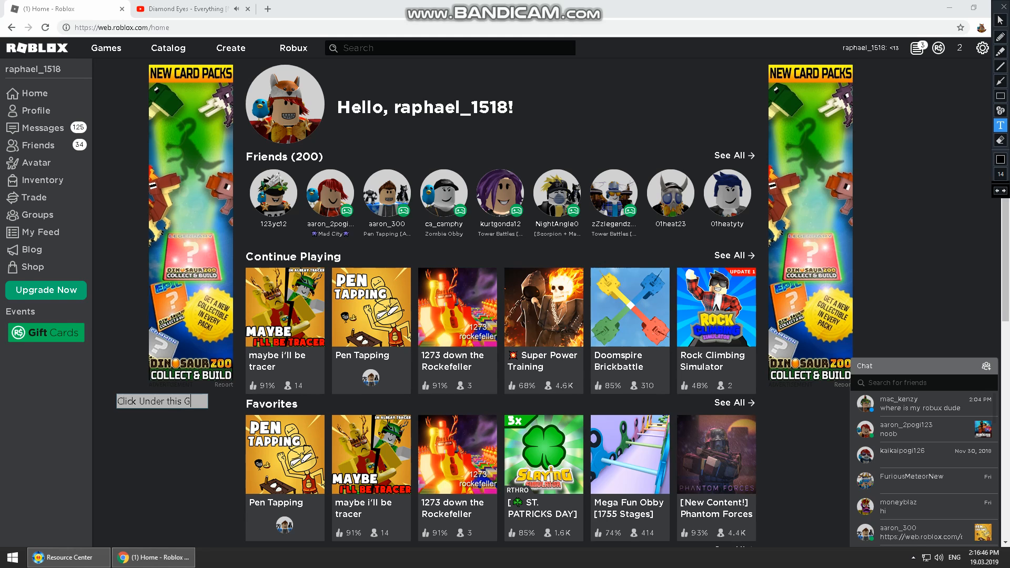
{"action": "type", "text": "ift Card"}
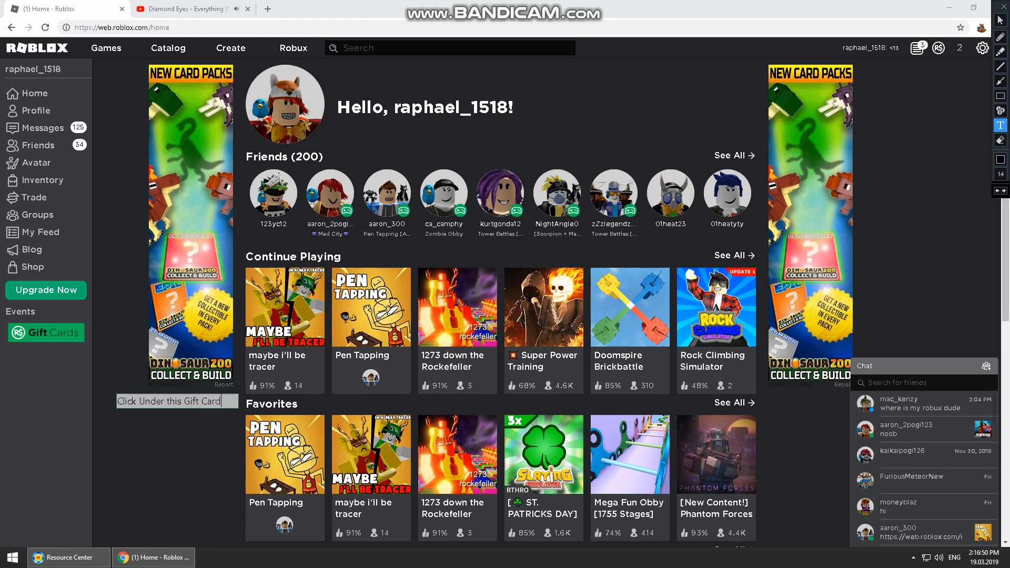
{"action": "key", "text": "BackSpace"}
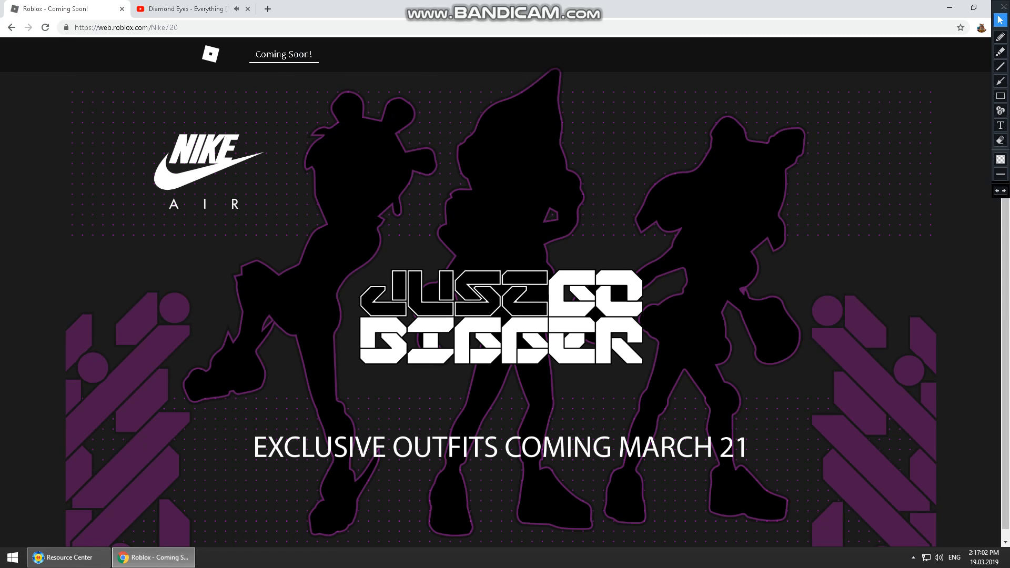
Caption the Nike Coming Soon page with a note beginning 'See its on', below the Just Go Bigger logo.
{"action": "left_click", "coordinate": [1000, 125]}
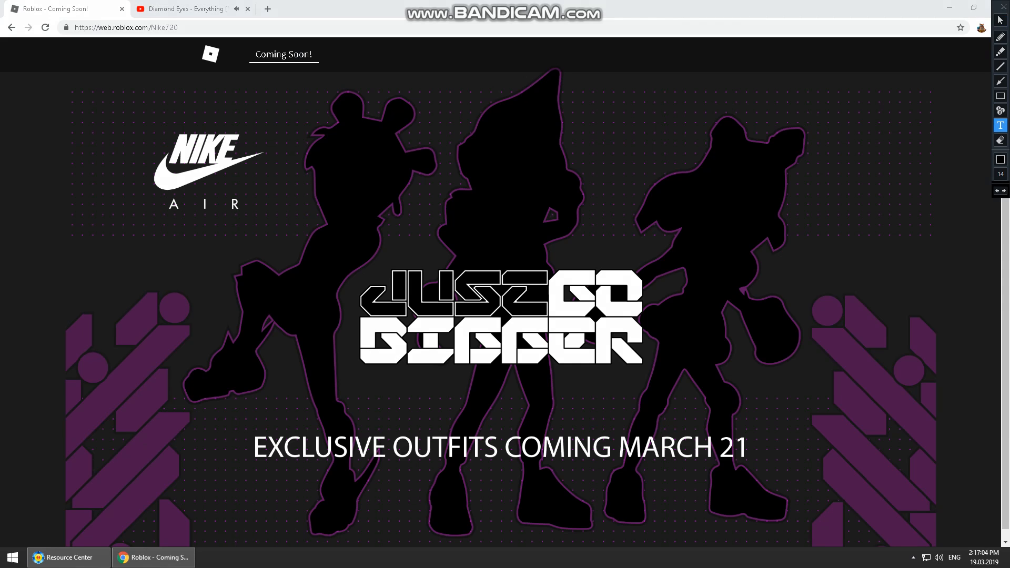
{"action": "type", "text": "s"}
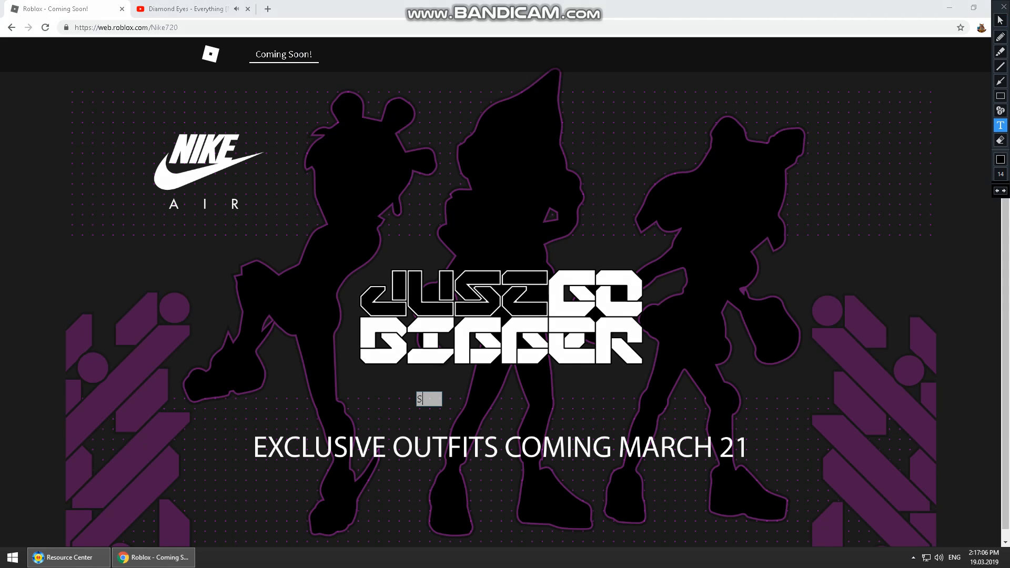
{"action": "type", "text": "ee its on"}
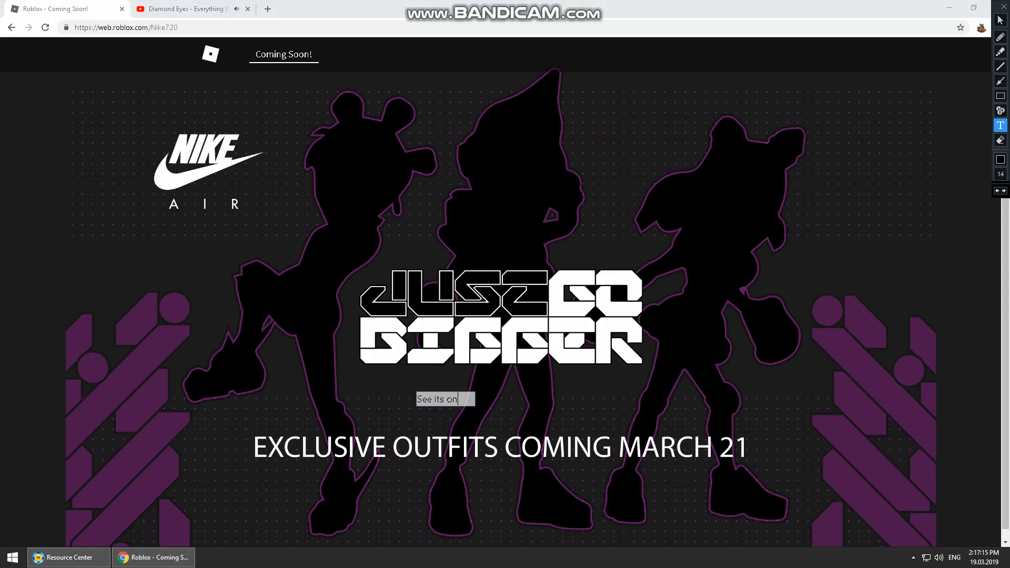
{"action": "type", "text": "M"}
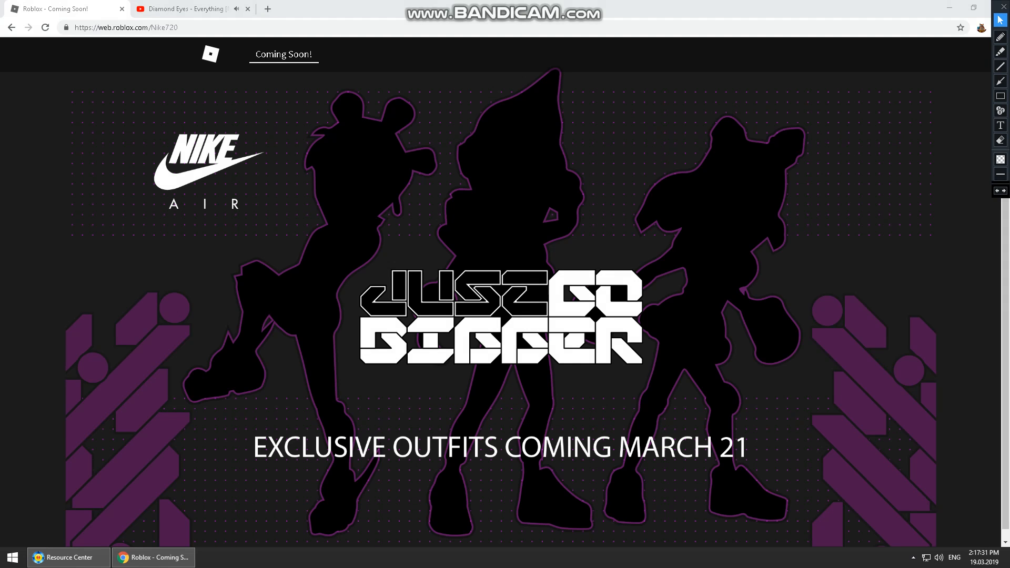
{"action": "left_click", "coordinate": [1001, 140]}
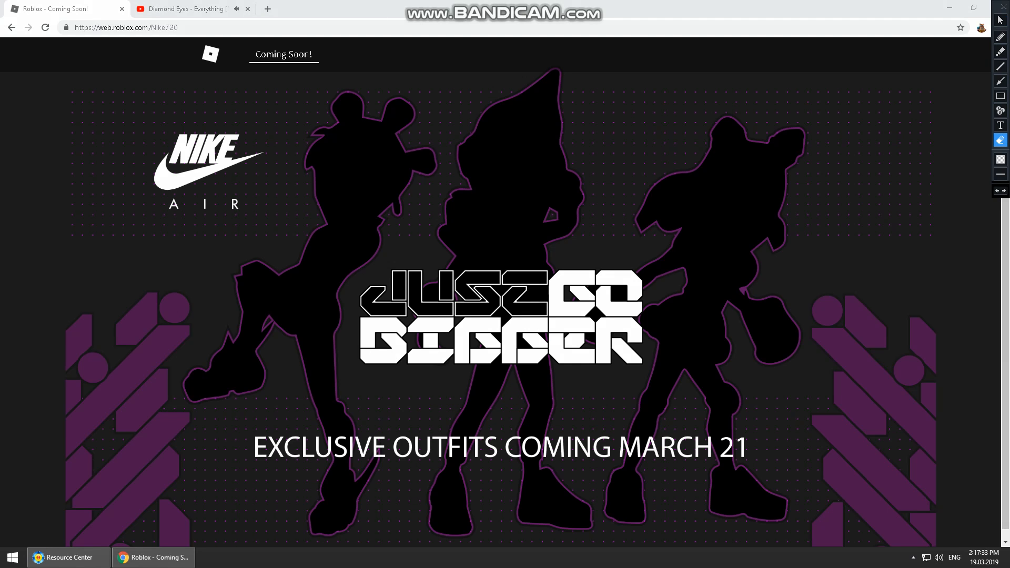
Return to the Roblox home page and caption it 'i hope you like It'.
{"action": "left_click", "coordinate": [1000, 125]}
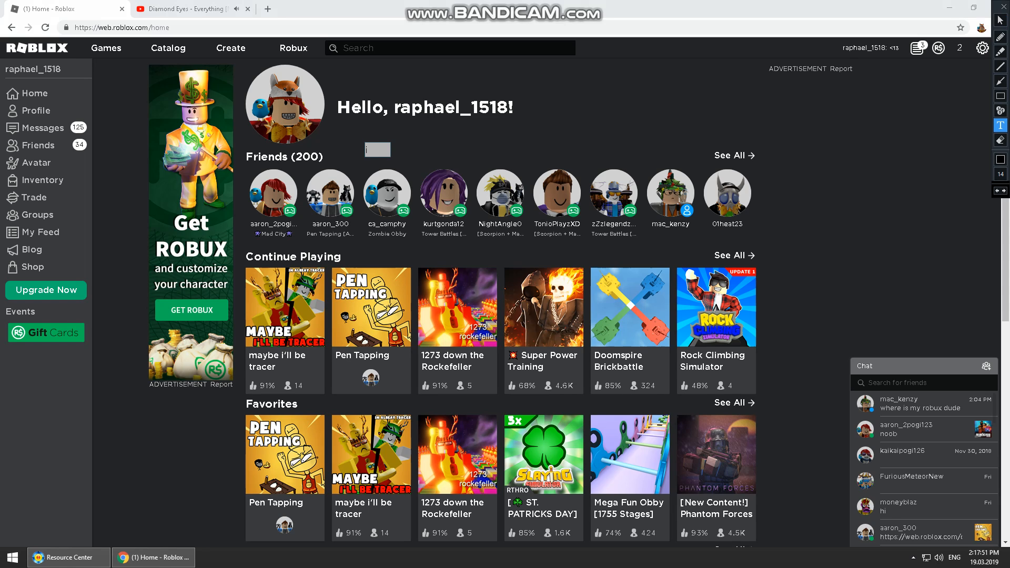
{"action": "type", "text": "i hope"}
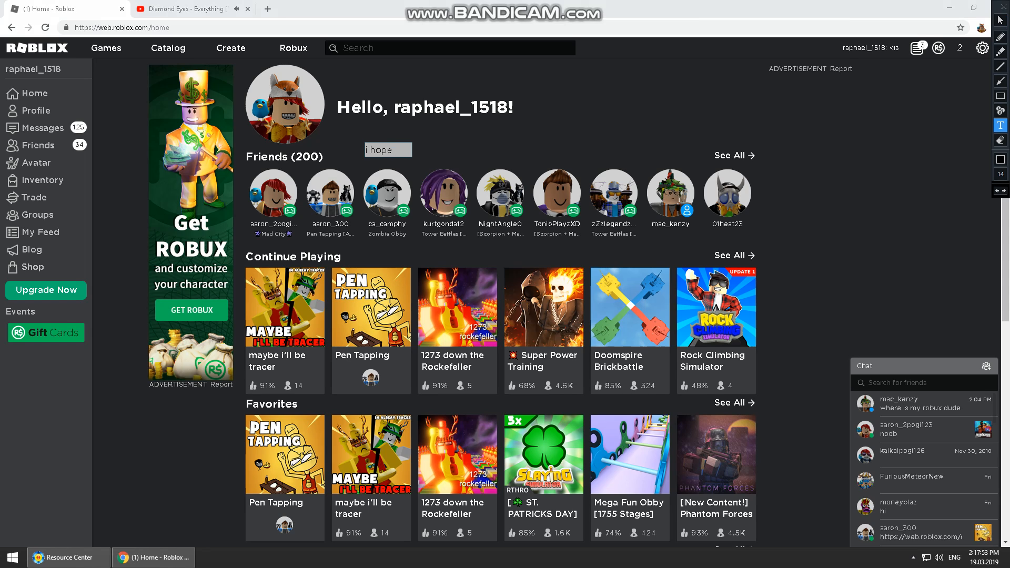
{"action": "type", "text": "you like"}
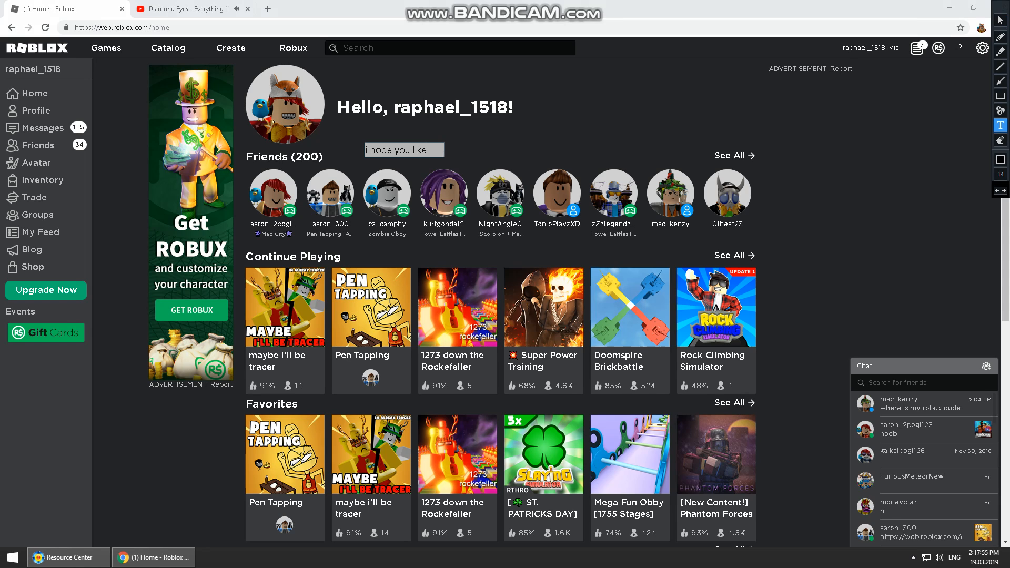
{"action": "type", "text": "It"}
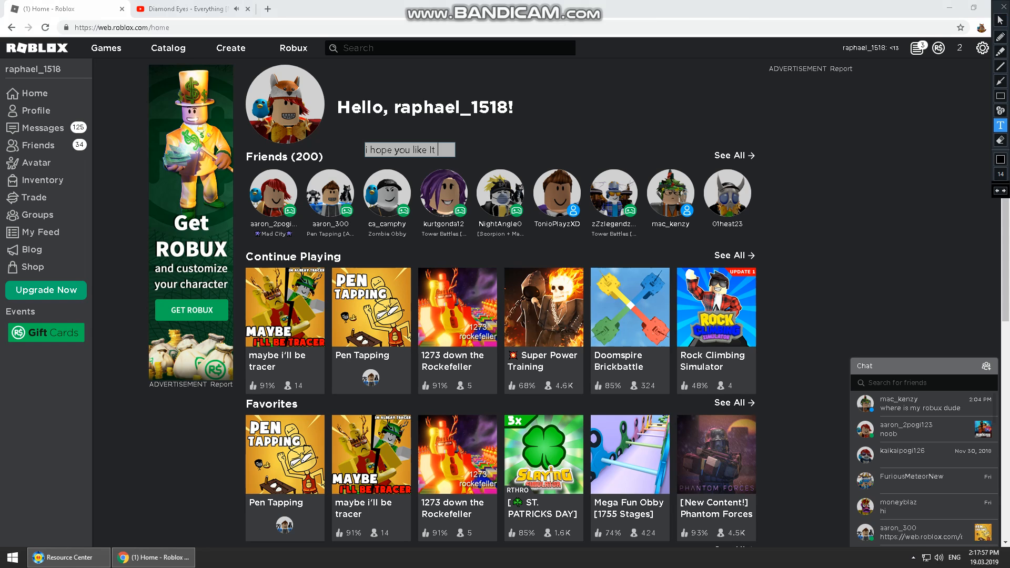
{"action": "key", "text": "BackSpace"}
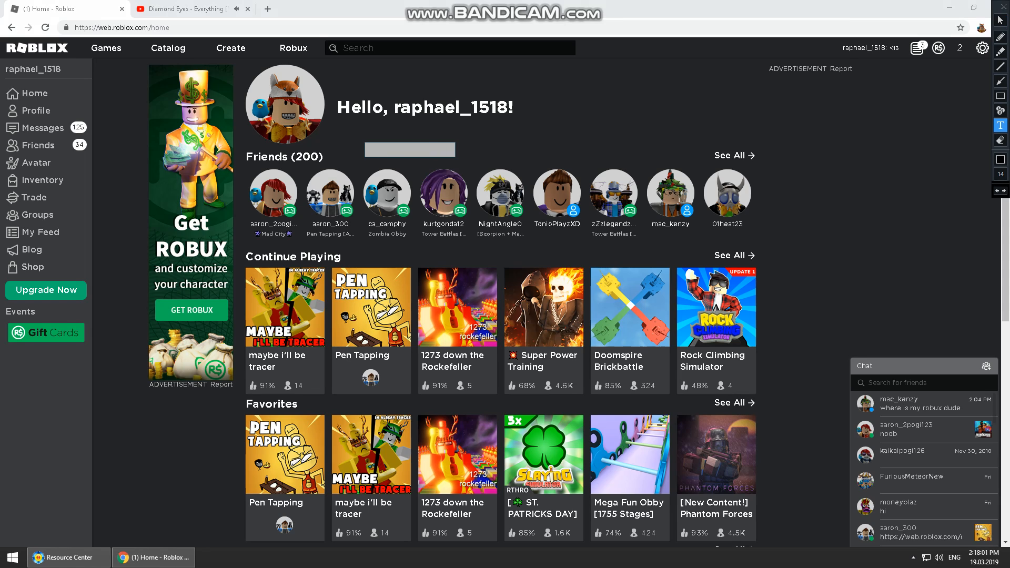
Caption the page 'dont forget to subscribe and leave a like'.
{"action": "type", "text": "dont fo"}
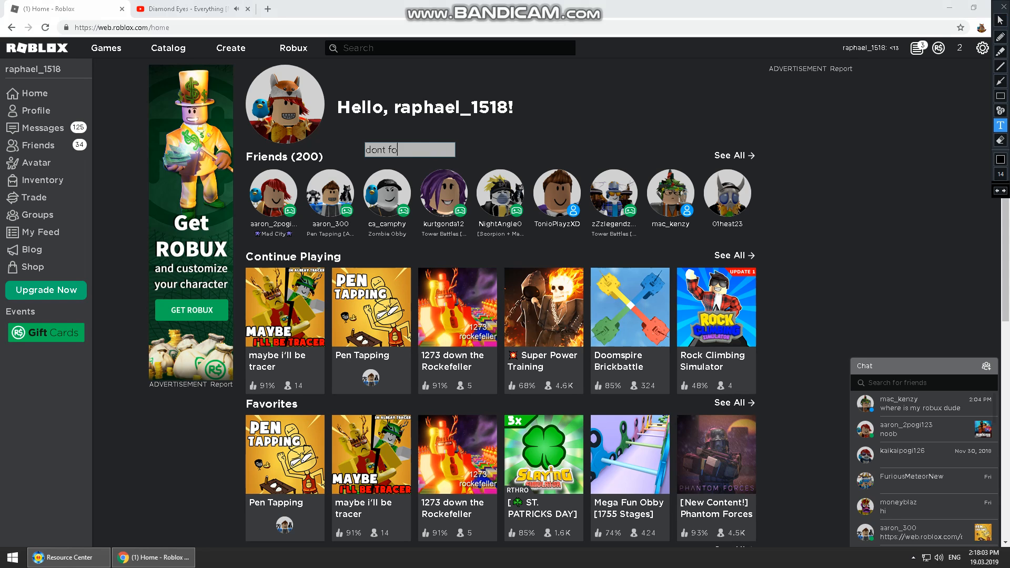
{"action": "type", "text": "rget to s"}
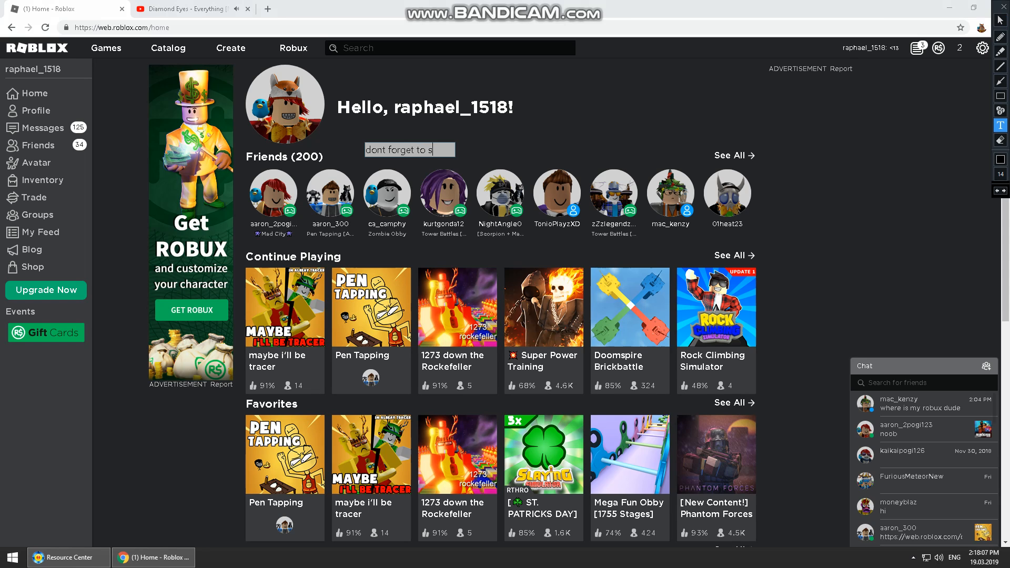
{"action": "type", "text": "ubscribed"}
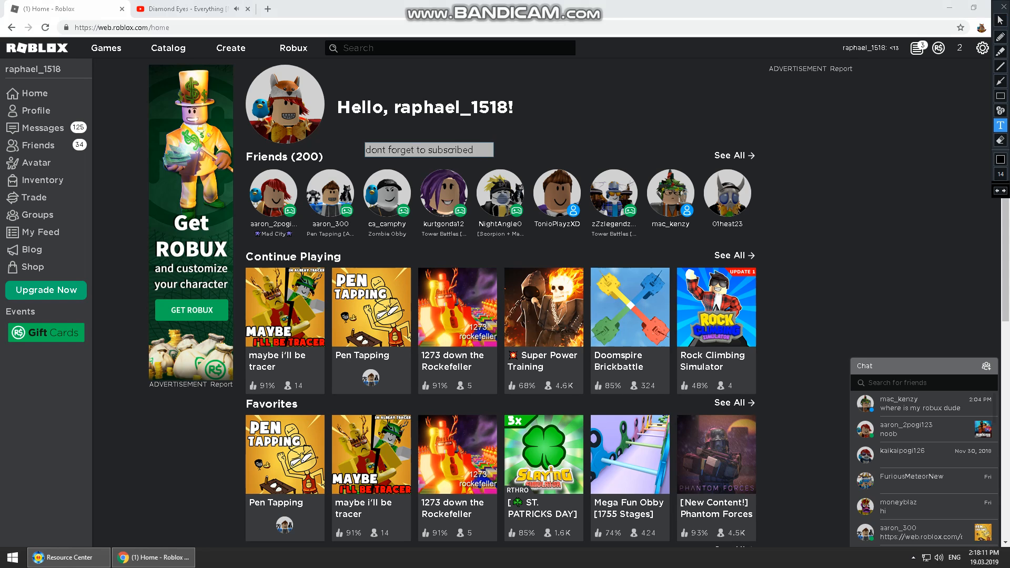
{"action": "type", "text": "an"}
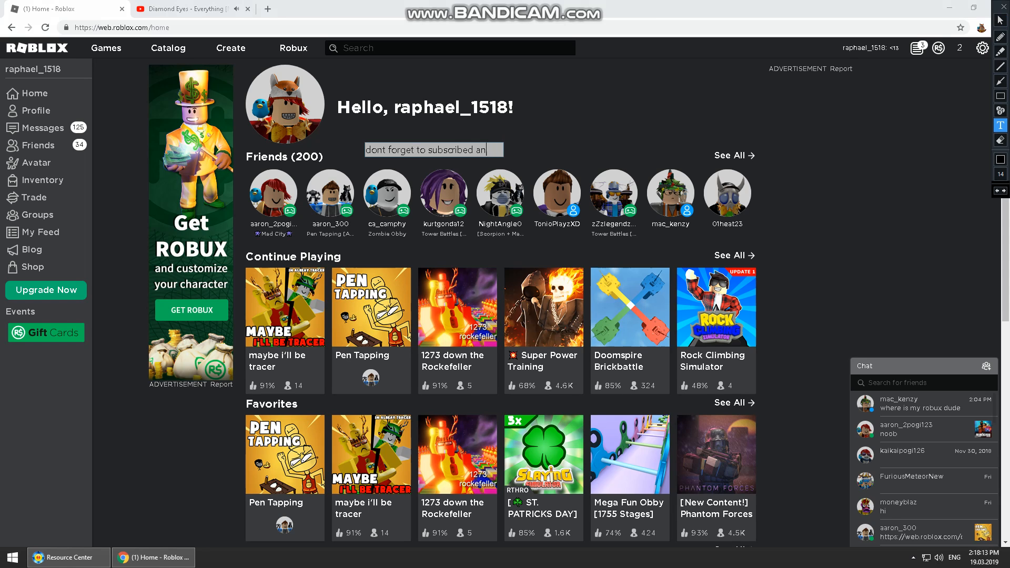
{"action": "type", "text": "and leave"}
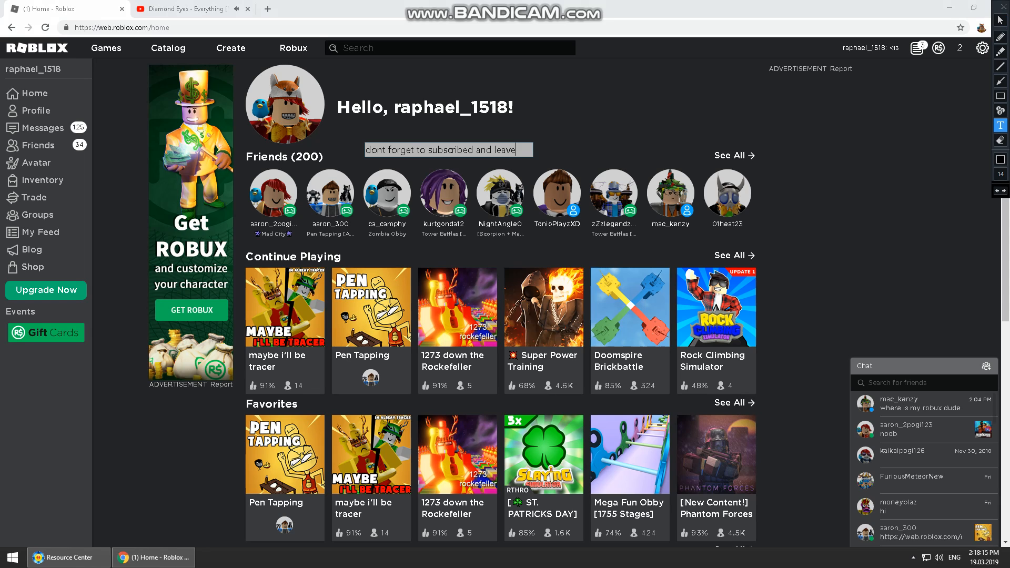
{"action": "type", "text": "a lik"}
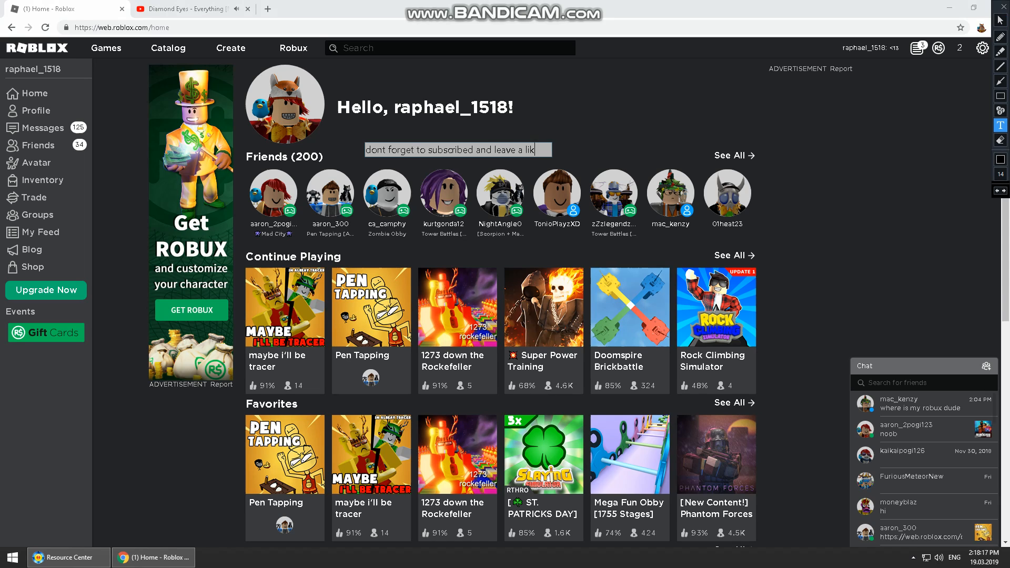